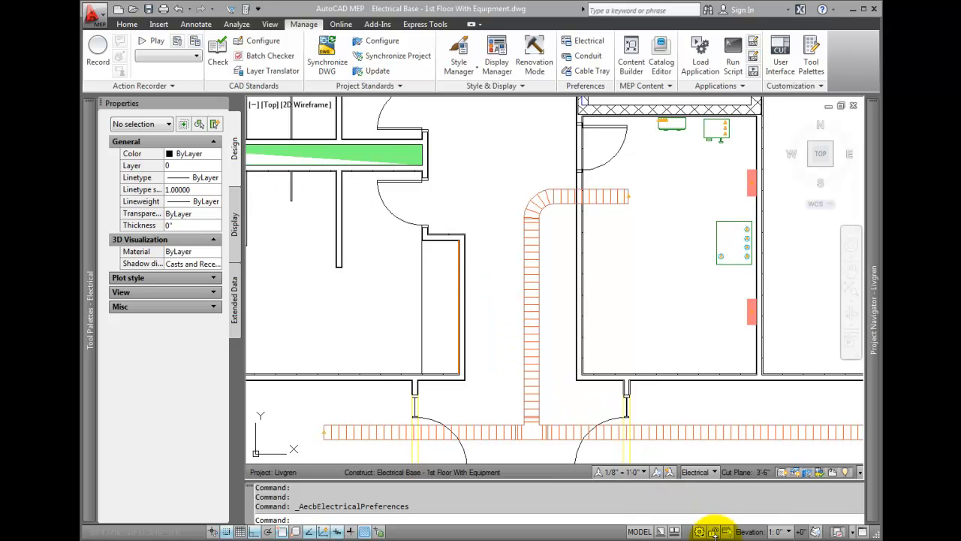
# Switch to the Electrical workspace and bring up the electrical preferences
pyautogui.click(700, 531)
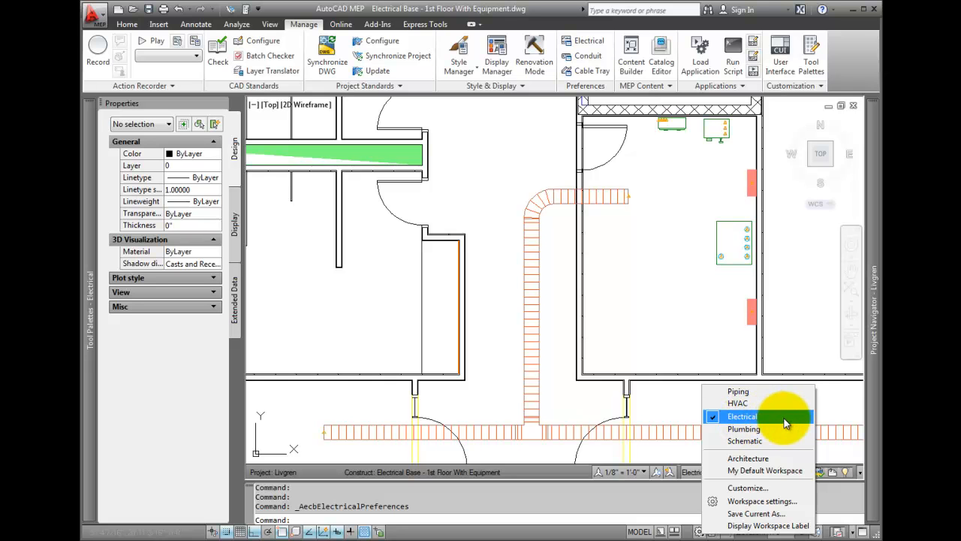
pyautogui.click(742, 416)
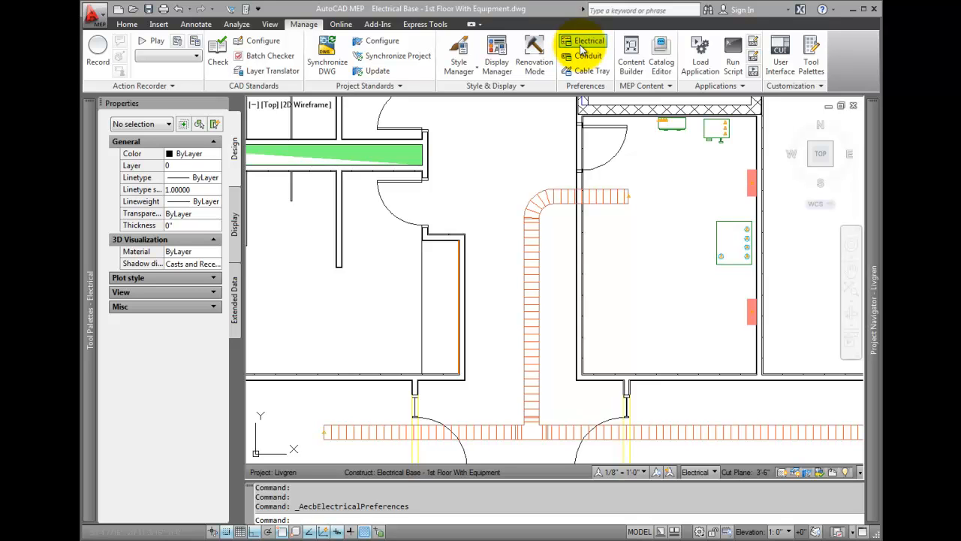
pyautogui.click(588, 45)
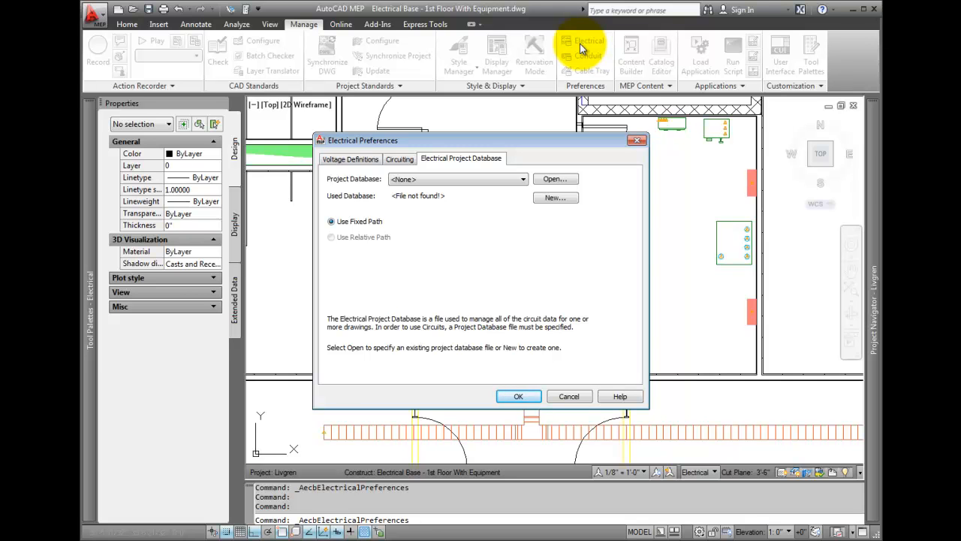
pyautogui.moveTo(556, 179)
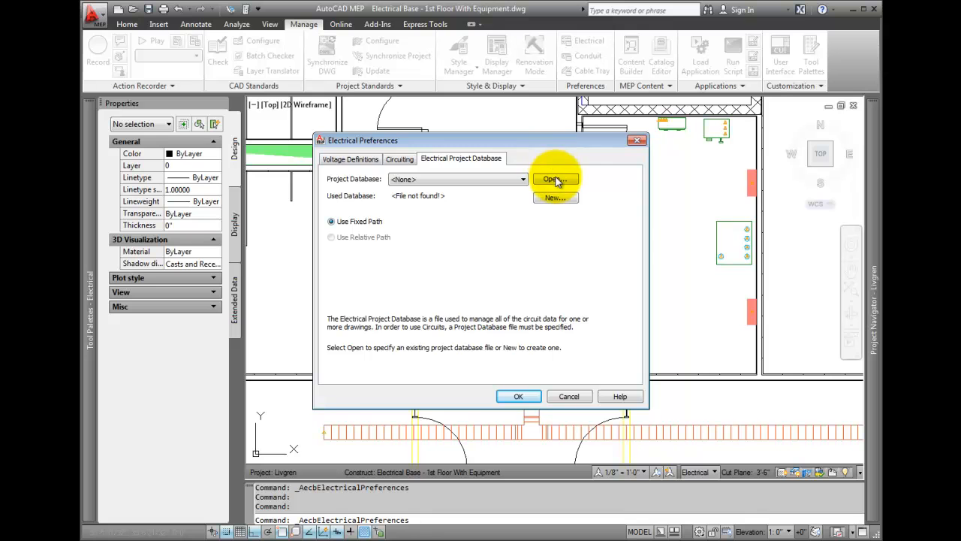
# Link the drawing to the existing Power .epd project database and apply the preferences
pyautogui.click(553, 179)
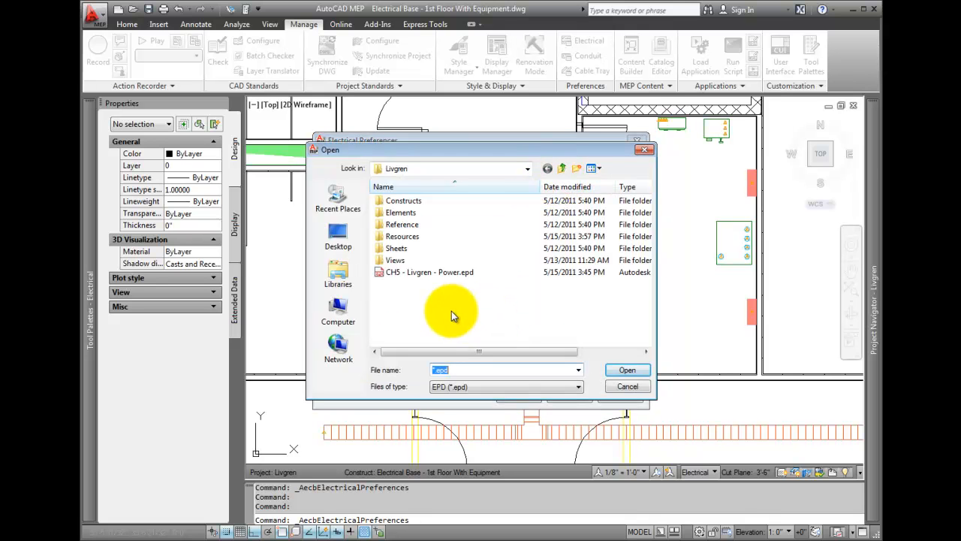
pyautogui.moveTo(428, 272)
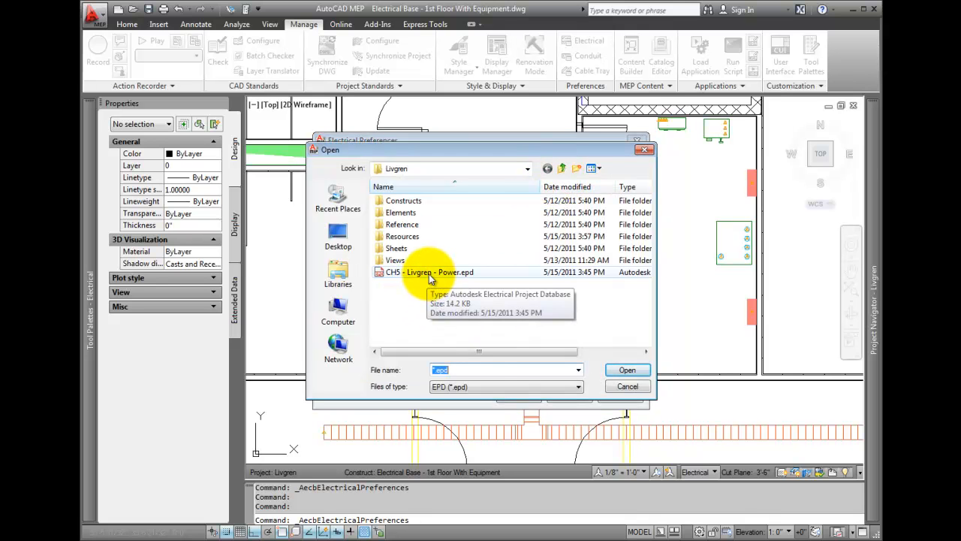
pyautogui.click(430, 272)
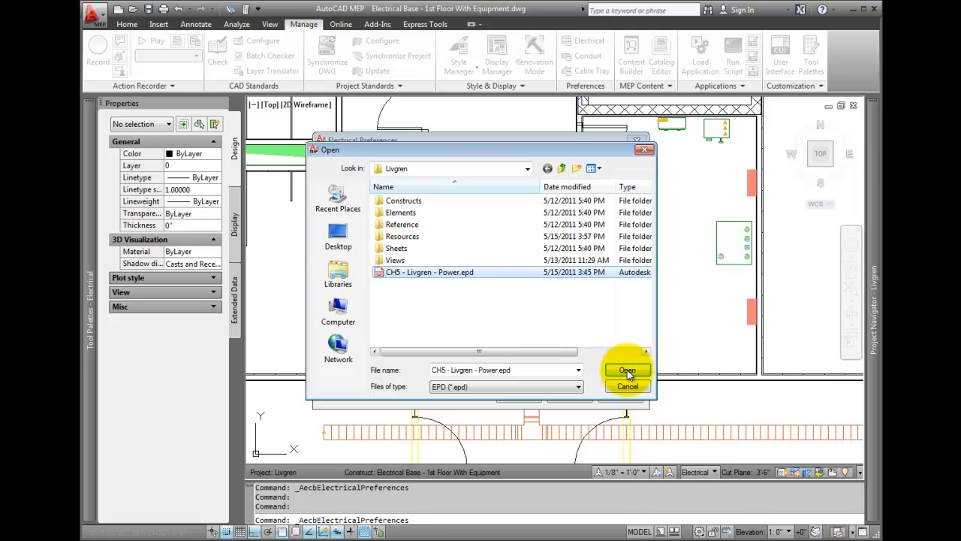
pyautogui.click(628, 369)
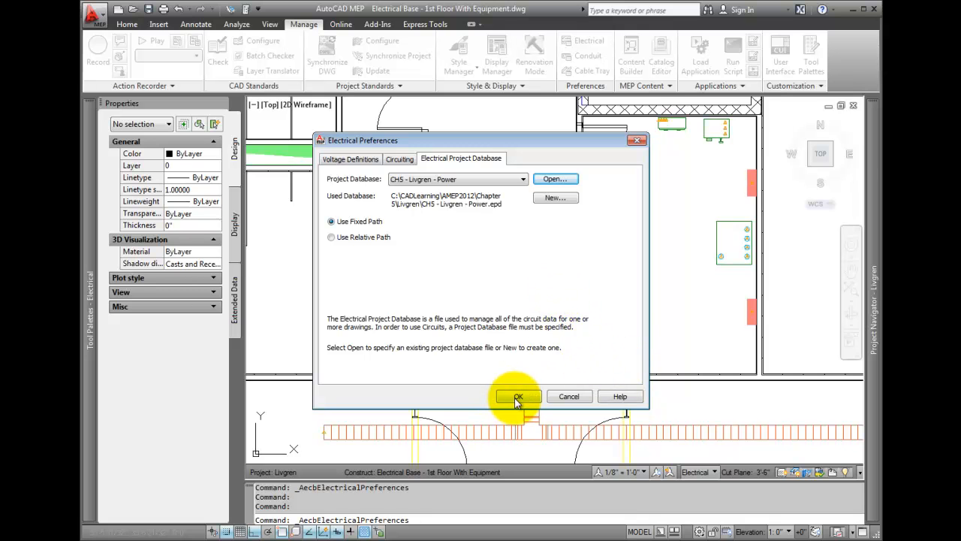
pyautogui.click(518, 397)
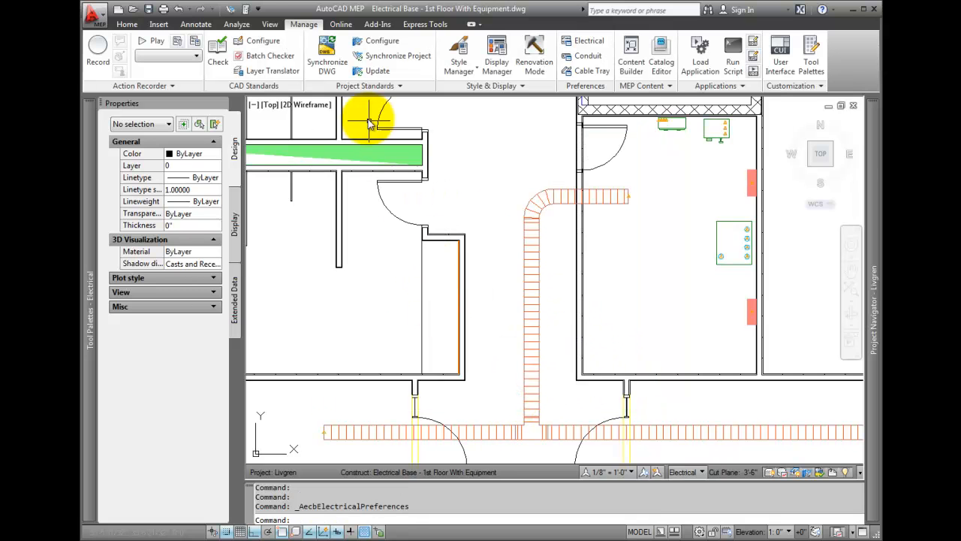
# Launch the Circuit Manager from the Analyze tab's Electrical panel
pyautogui.click(237, 24)
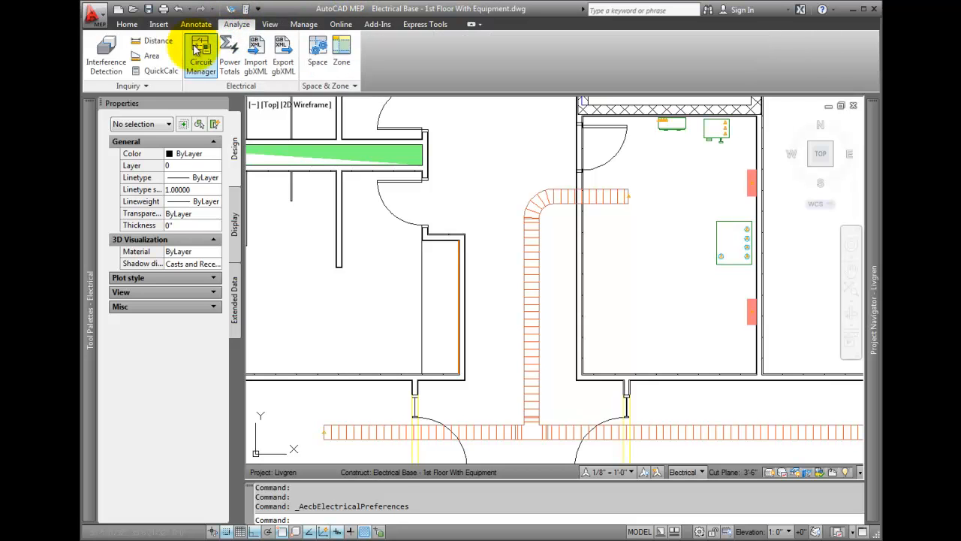
pyautogui.click(201, 52)
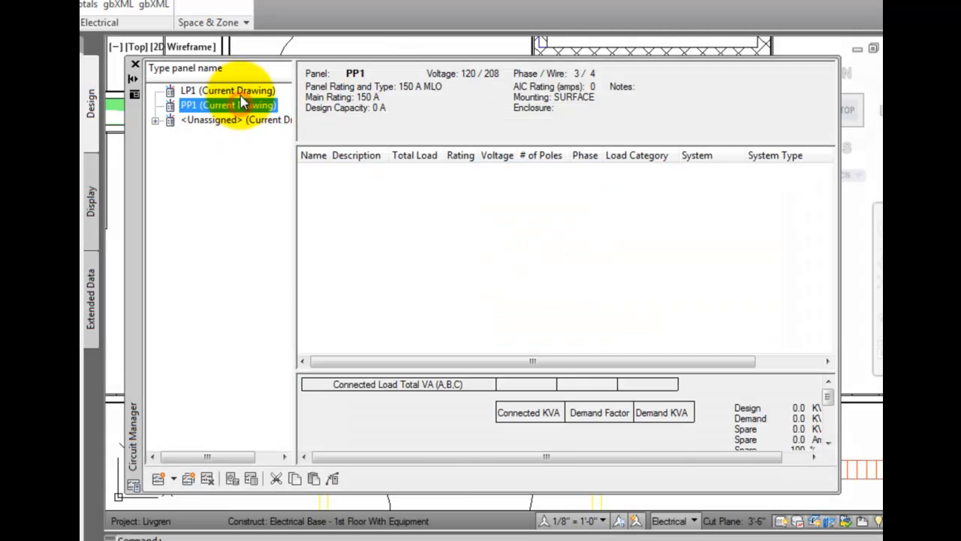
# Expand the <Unassigned> group and list its Power and Lighting circuits
pyautogui.click(226, 90)
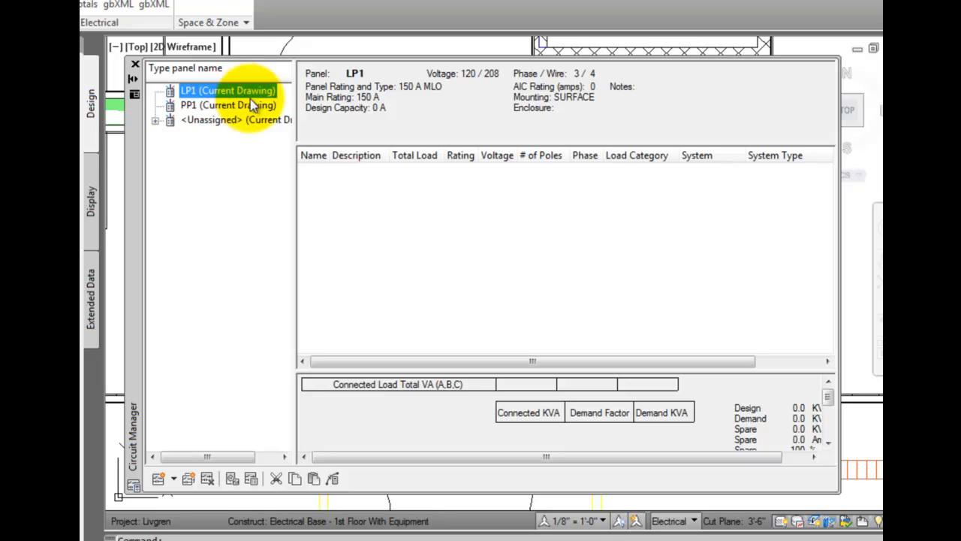
pyautogui.moveTo(181, 163)
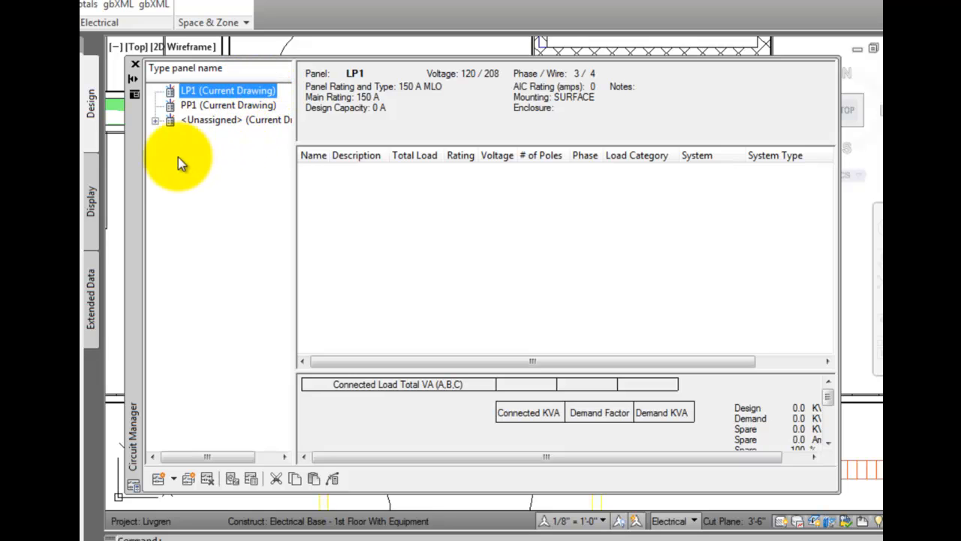
pyautogui.click(158, 120)
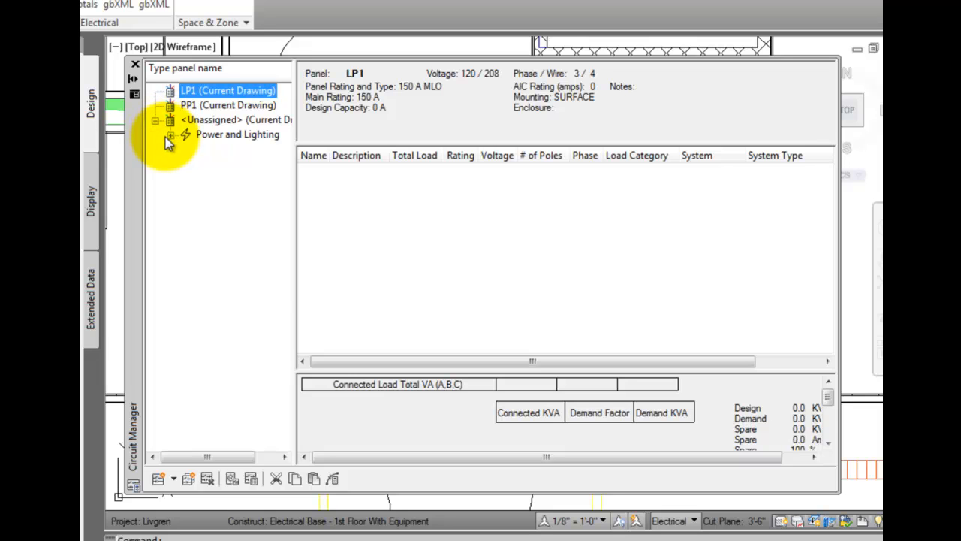
pyautogui.click(171, 141)
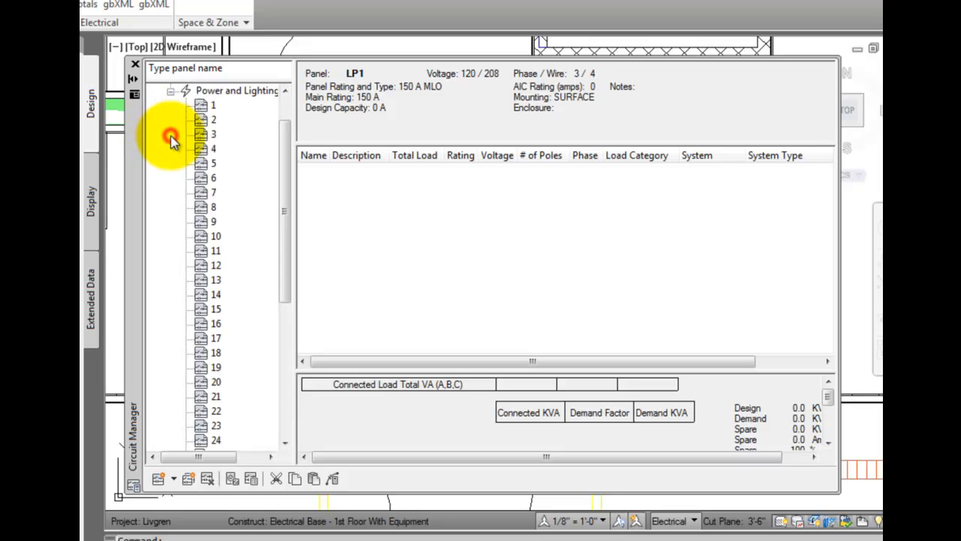
pyautogui.scroll(-3)
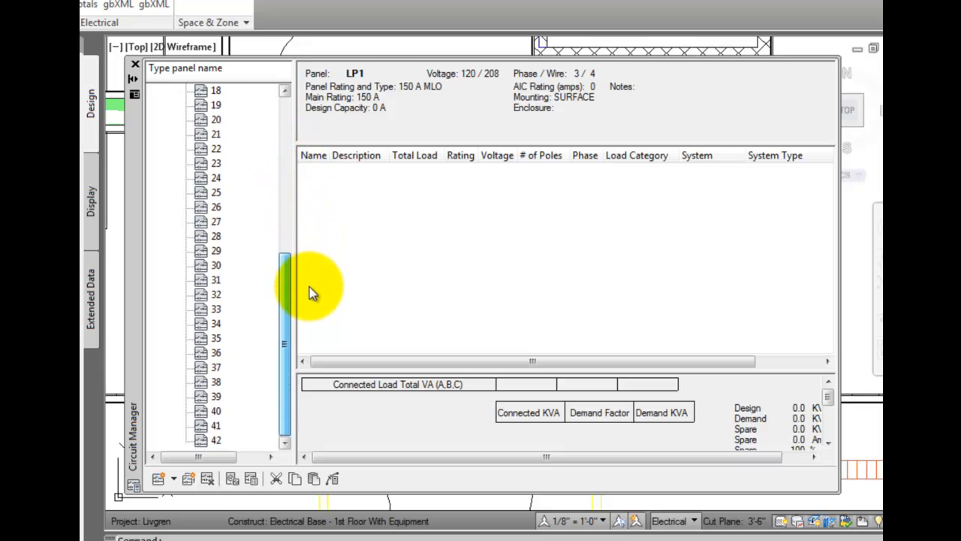
pyautogui.scroll(3)
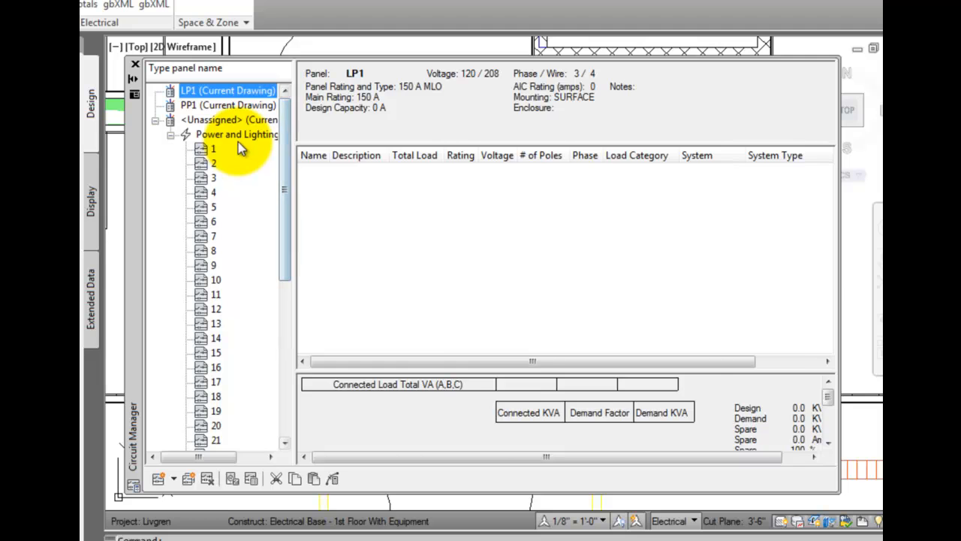
pyautogui.click(238, 134)
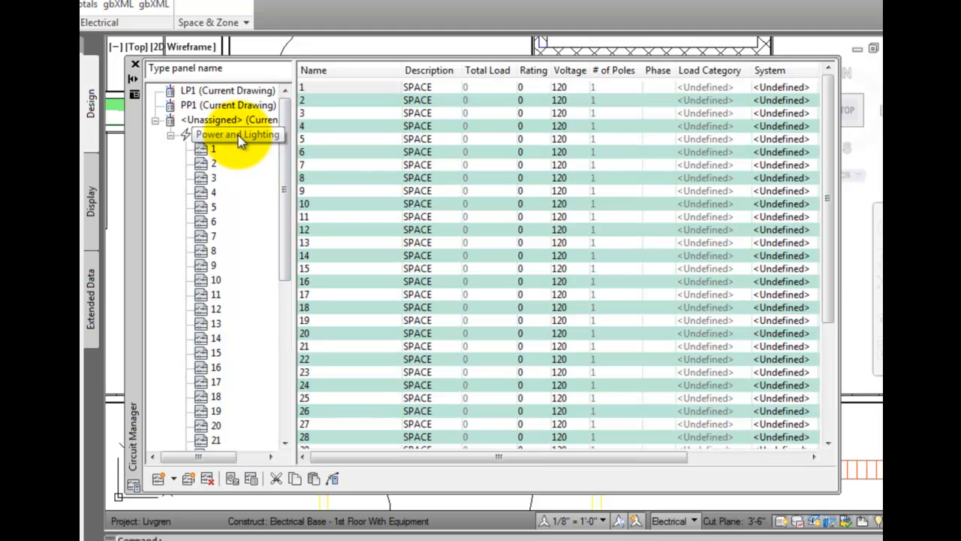
pyautogui.click(238, 134)
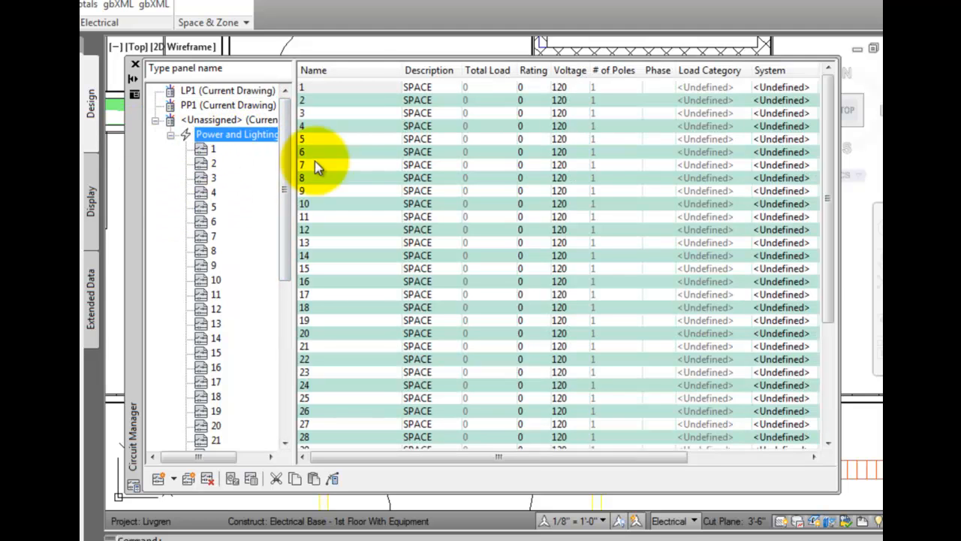
# View unassigned circuit 1's details, then list every unassigned Power and Lighting circuit as a 120 V spare
pyautogui.click(229, 90)
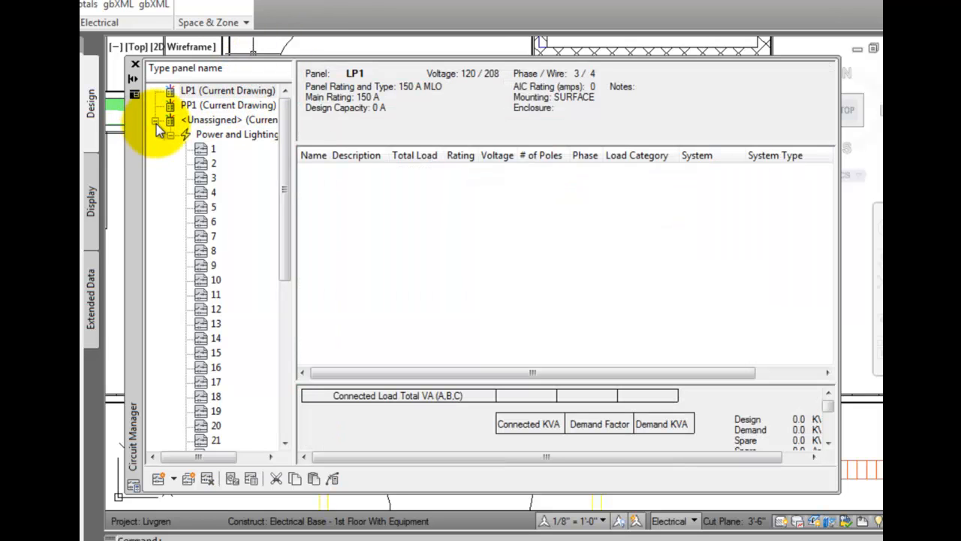
pyautogui.click(229, 90)
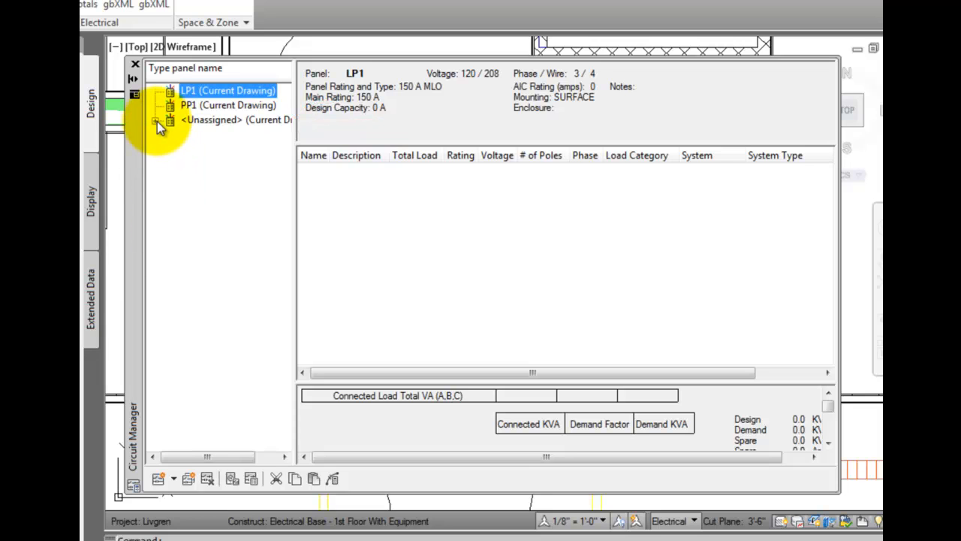
pyautogui.click(158, 120)
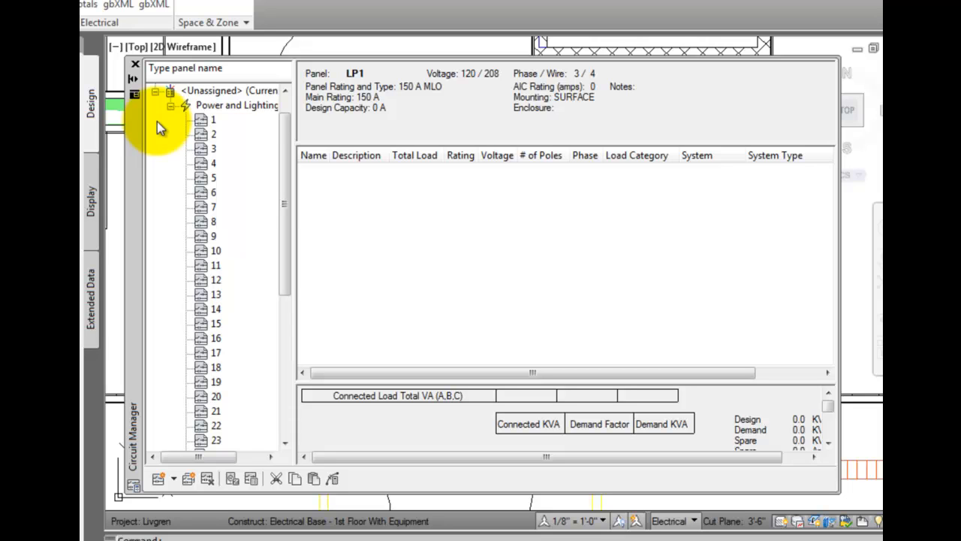
pyautogui.moveTo(158, 117)
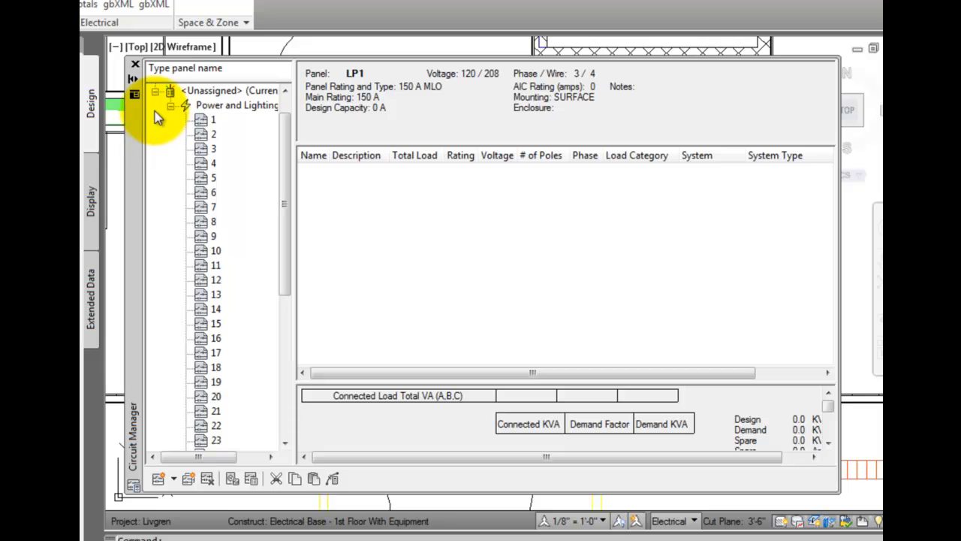
pyautogui.click(156, 90)
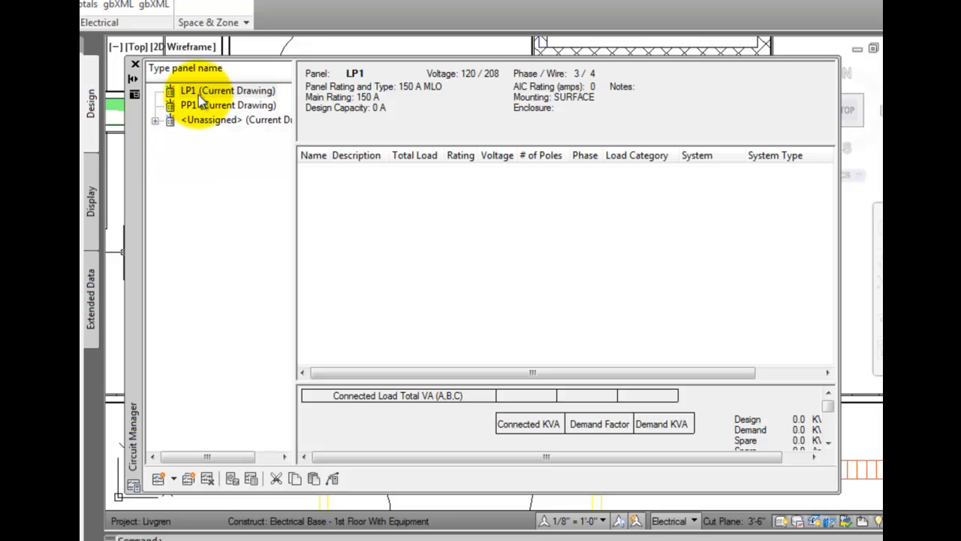
pyautogui.click(156, 120)
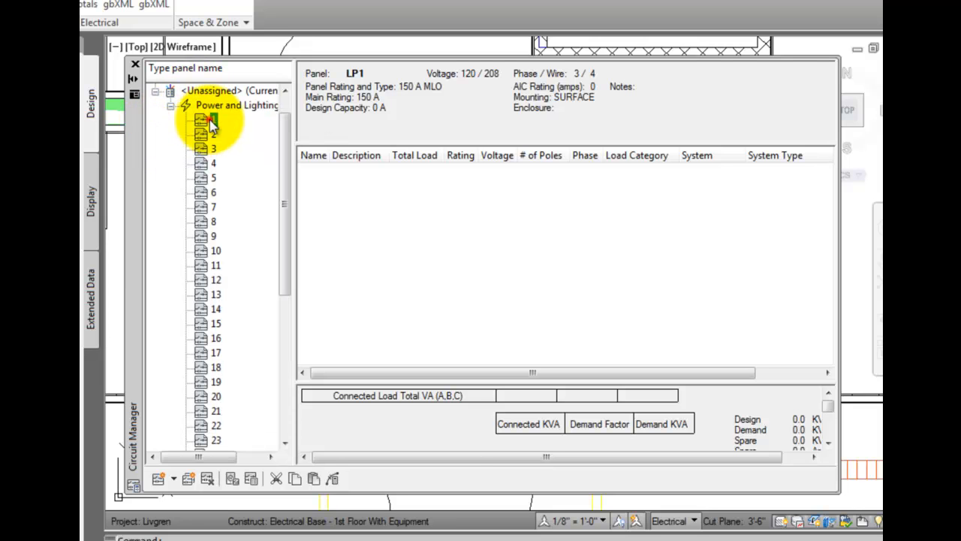
pyautogui.click(213, 118)
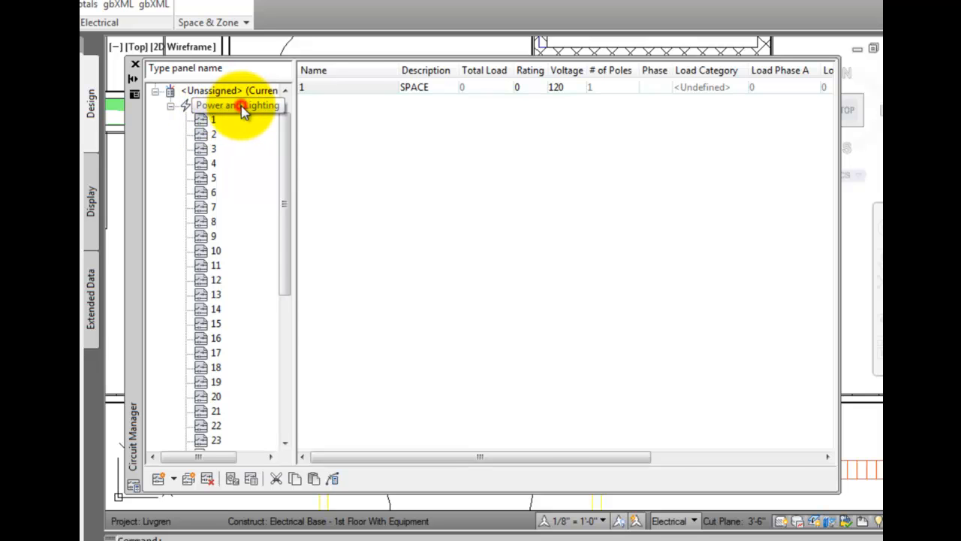
pyautogui.click(237, 105)
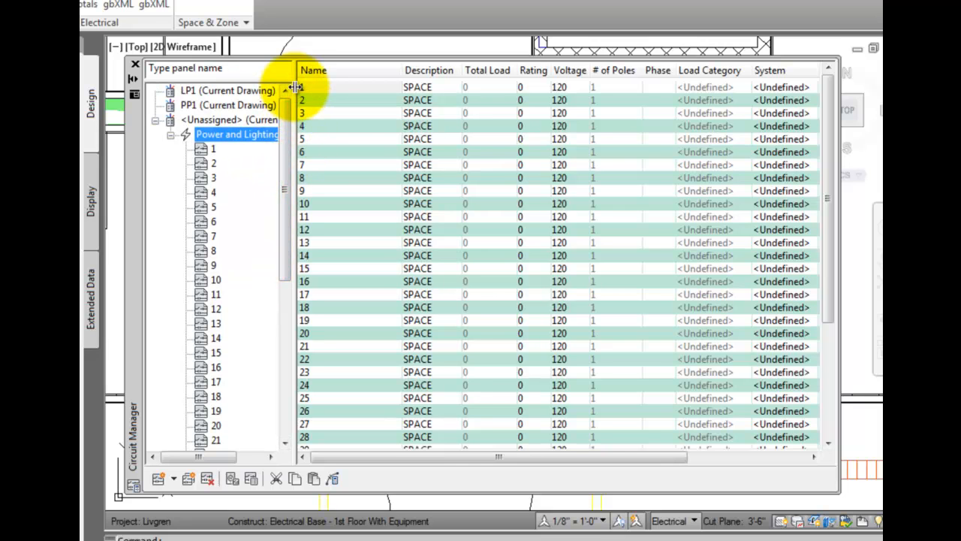
# Return to panel LP1's details with the <Unassigned> group collapsed
pyautogui.click(228, 90)
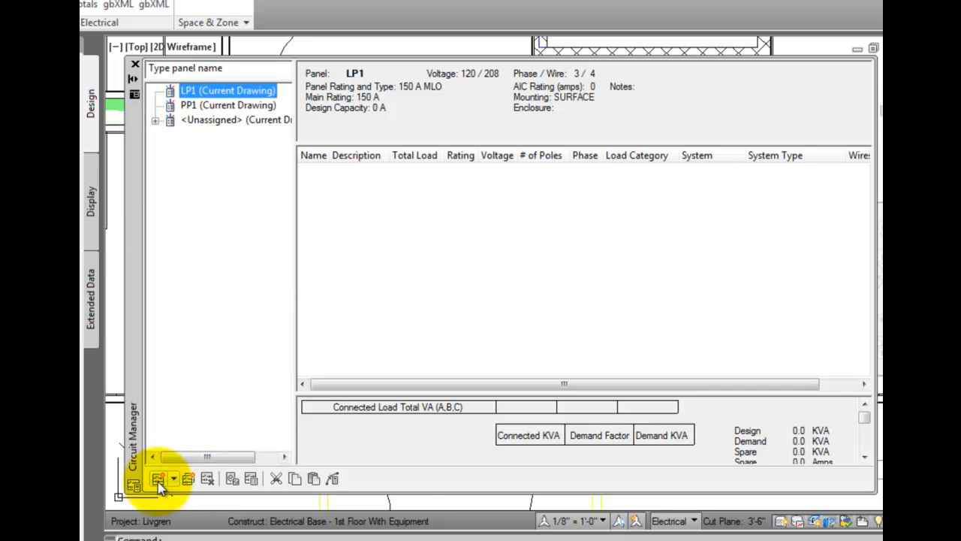
pyautogui.moveTo(158, 477)
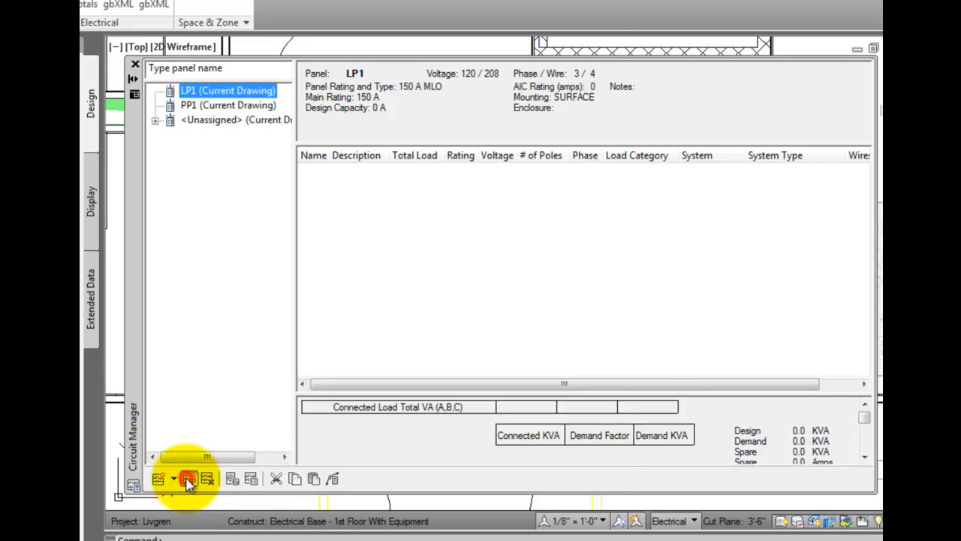
# Create two 3-pole and two 1-pole Devc-Lighting circuits LP1-1 to LP1-4 on panel LP1
pyautogui.click(188, 478)
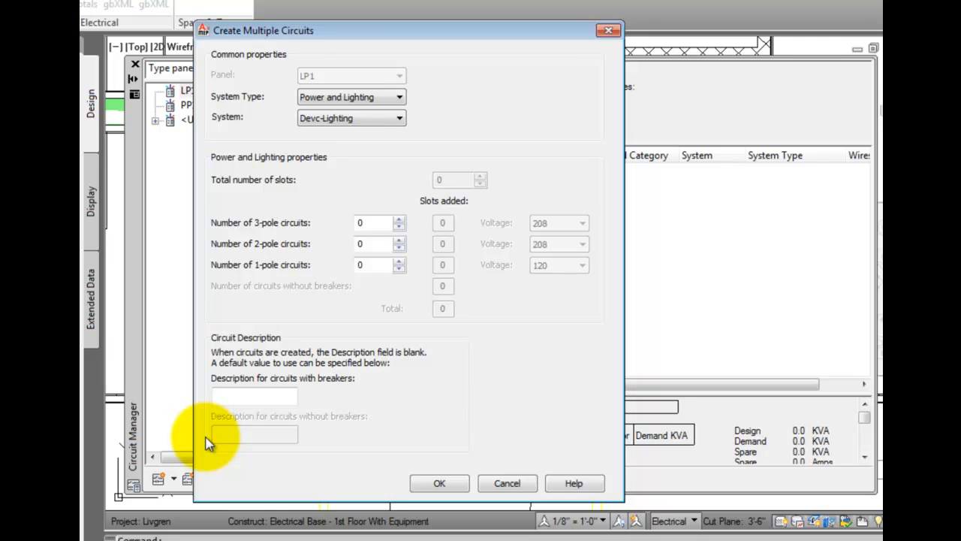
pyautogui.click(379, 264)
pyautogui.write('2')
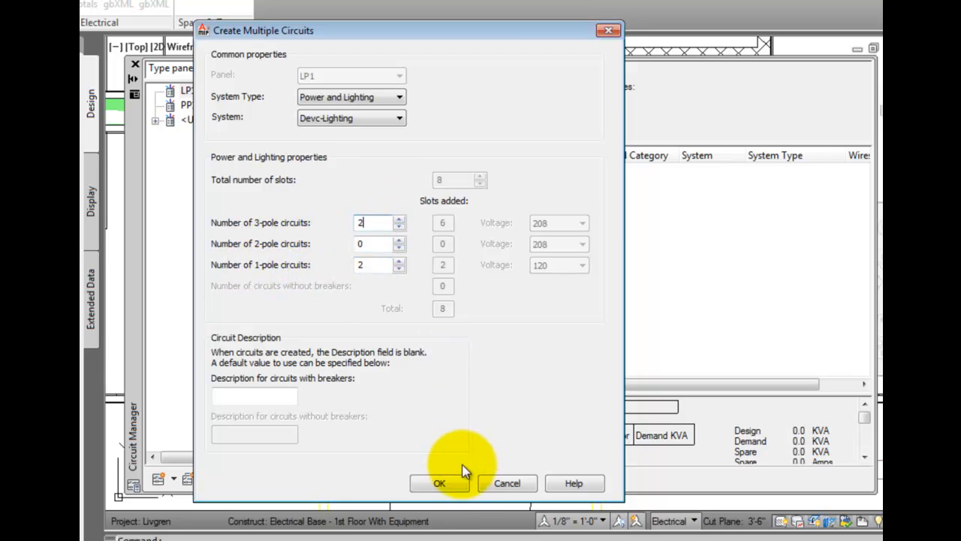
pyautogui.click(439, 483)
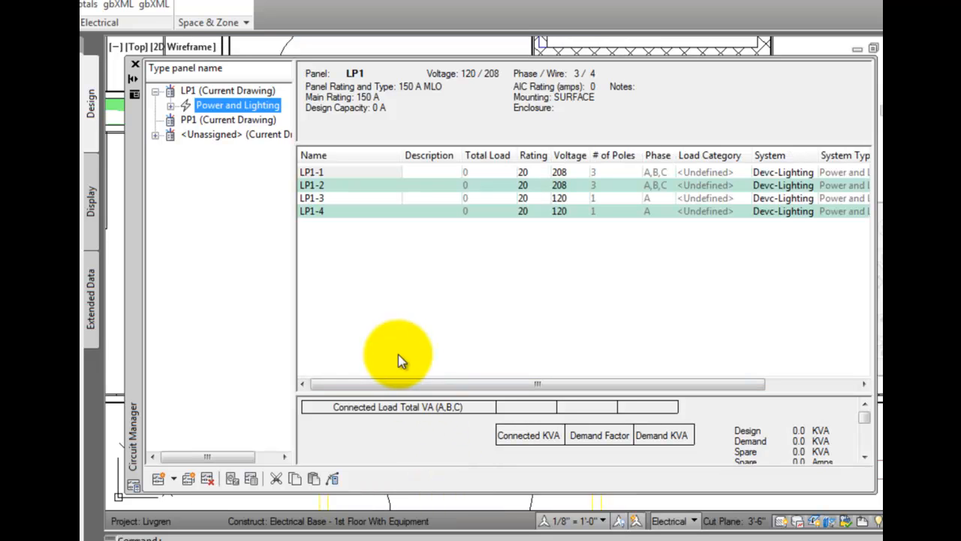
pyautogui.moveTo(188, 128)
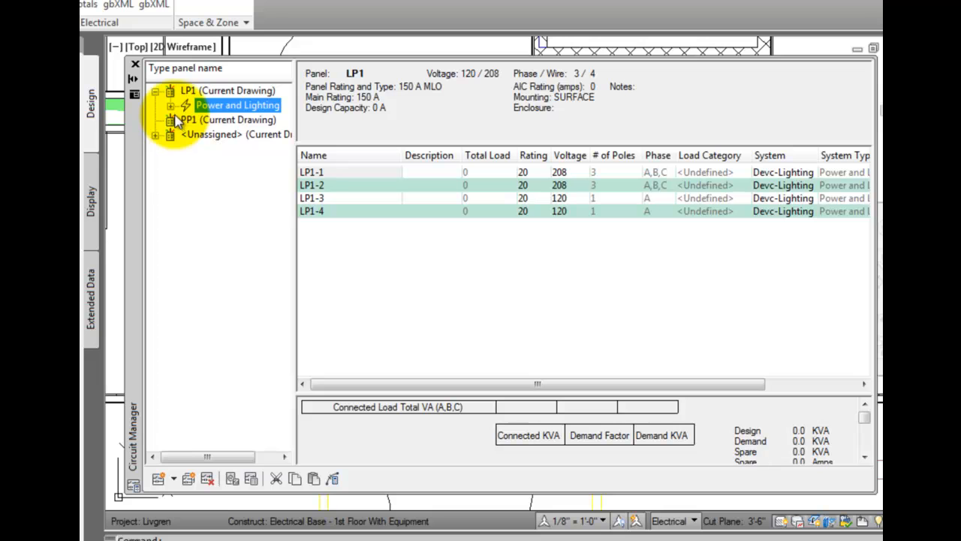
# Delete circuit LP1-1, leaving LP1-2, LP1-3 and LP1-4 on panel LP1
pyautogui.click(172, 105)
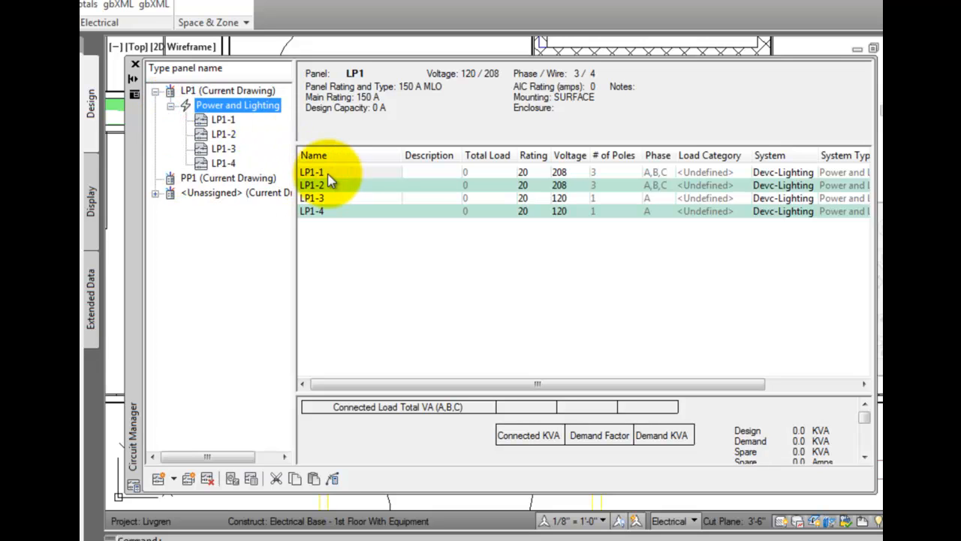
pyautogui.moveTo(207, 478)
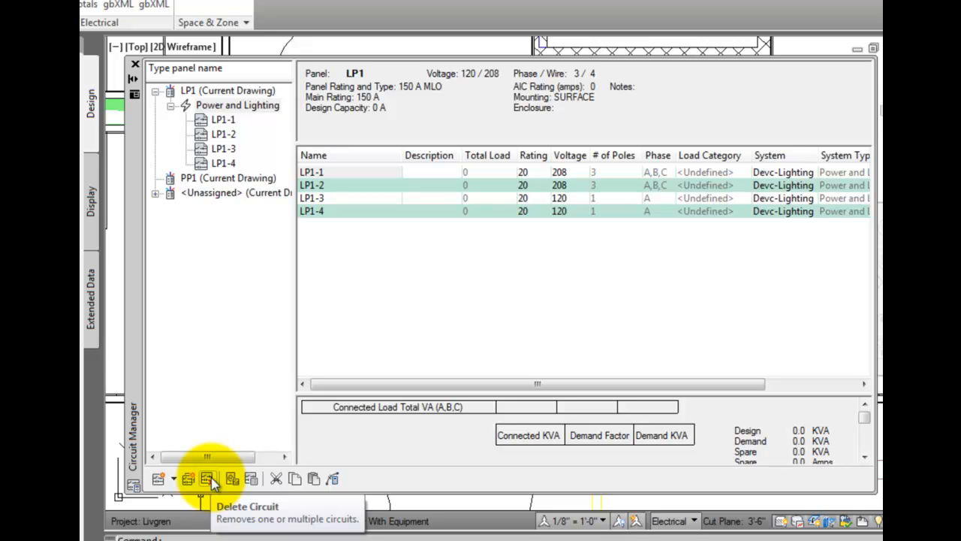
pyautogui.click(207, 478)
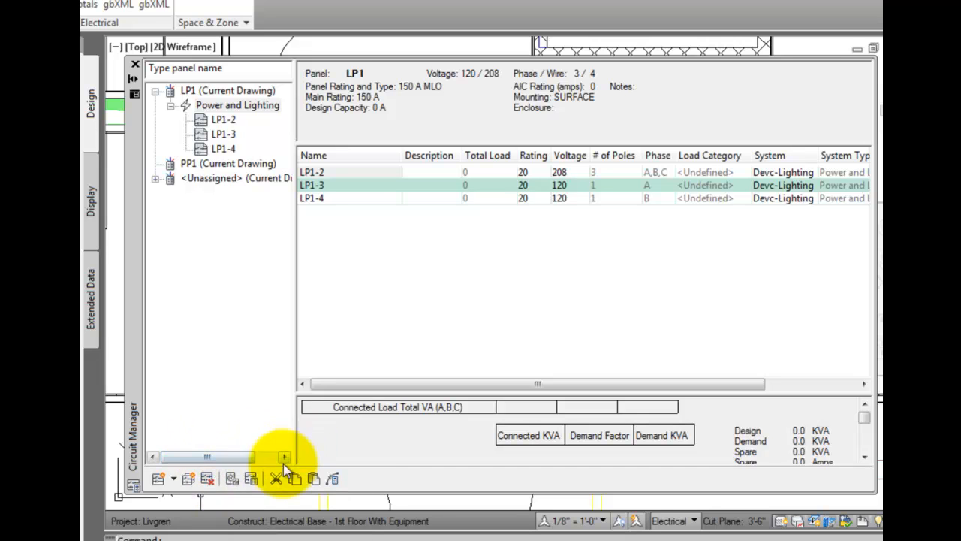
pyautogui.moveTo(231, 478)
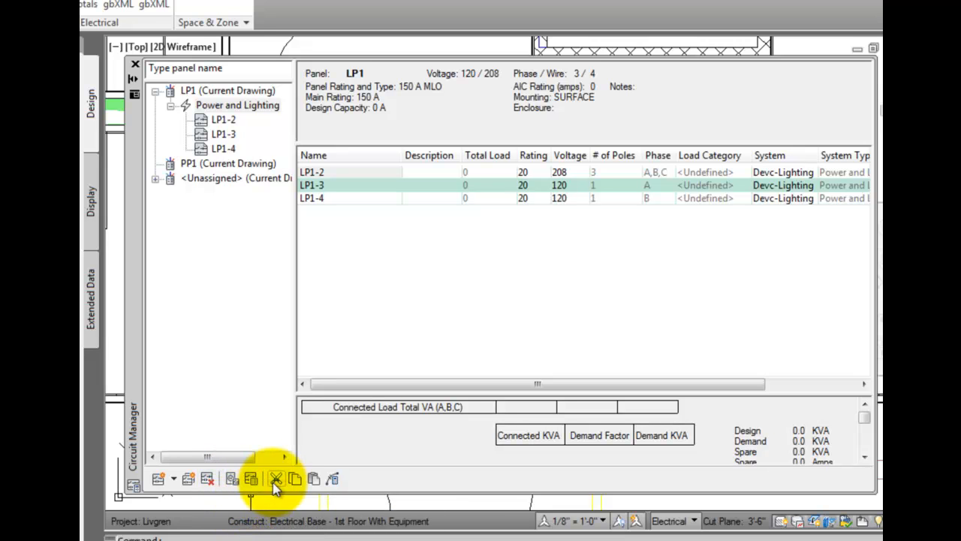
pyautogui.moveTo(250, 478)
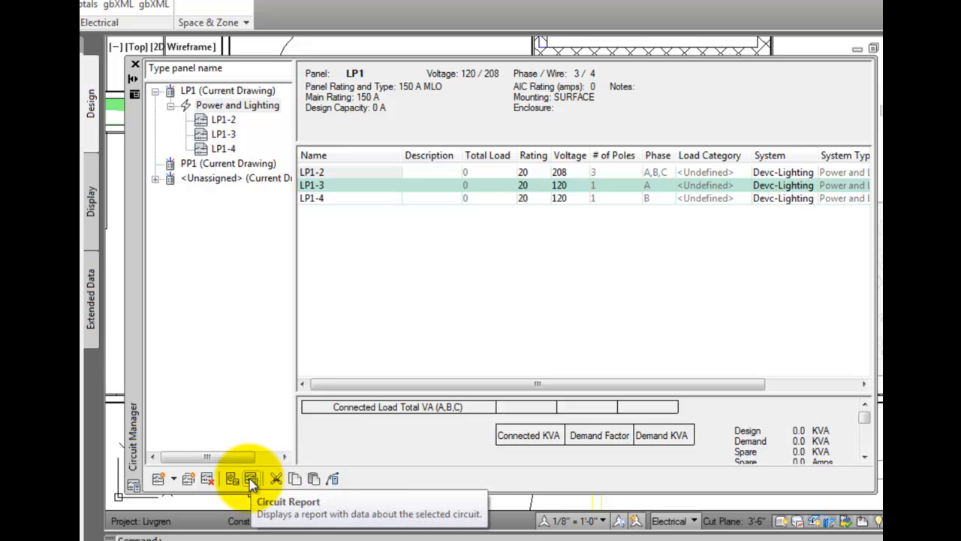
# Generate a circuit report for panel LP1 listing LP1-2, LP1-3 and LP1-4 with zero loads
pyautogui.click(250, 478)
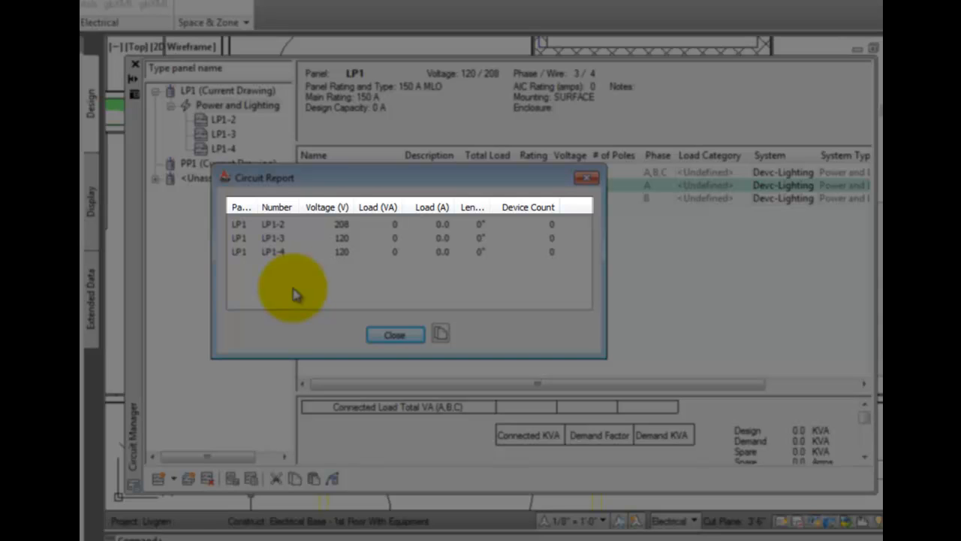
pyautogui.moveTo(486, 247)
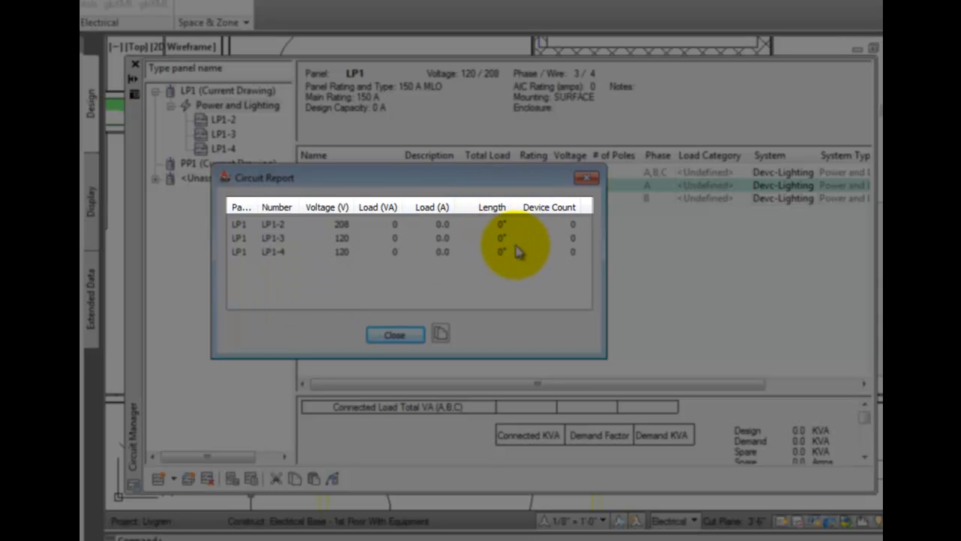
pyautogui.moveTo(469, 293)
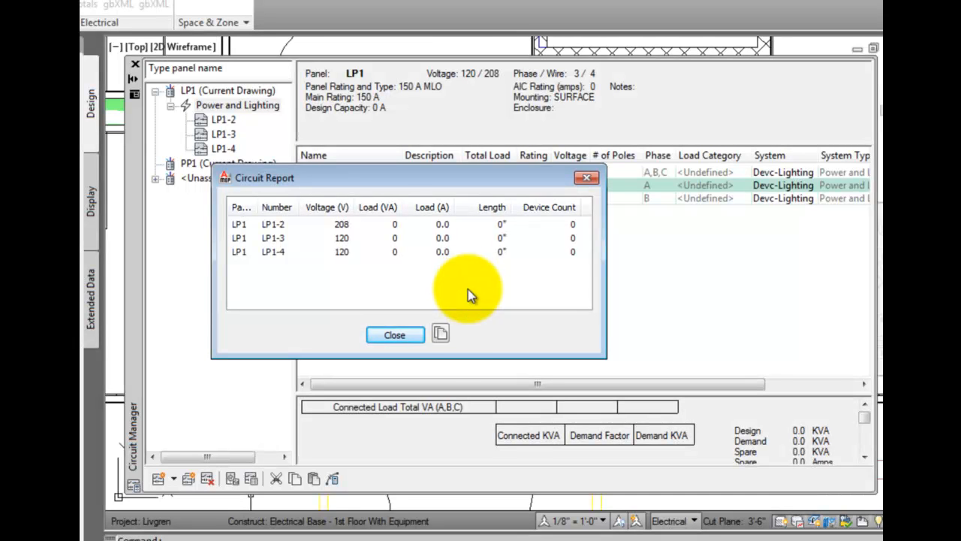
pyautogui.moveTo(442, 334)
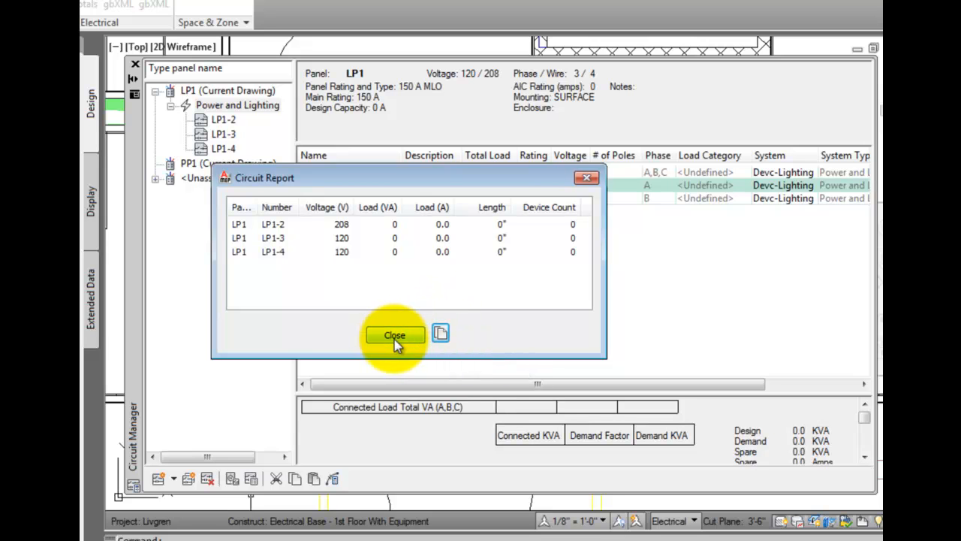
# Close the circuit report, returning to panel LP1's circuit list
pyautogui.click(393, 335)
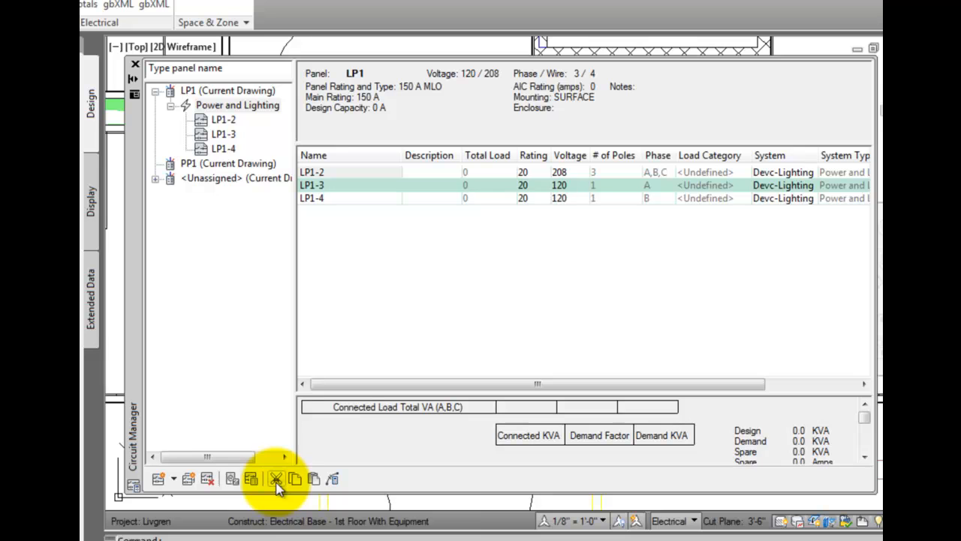
pyautogui.moveTo(276, 479)
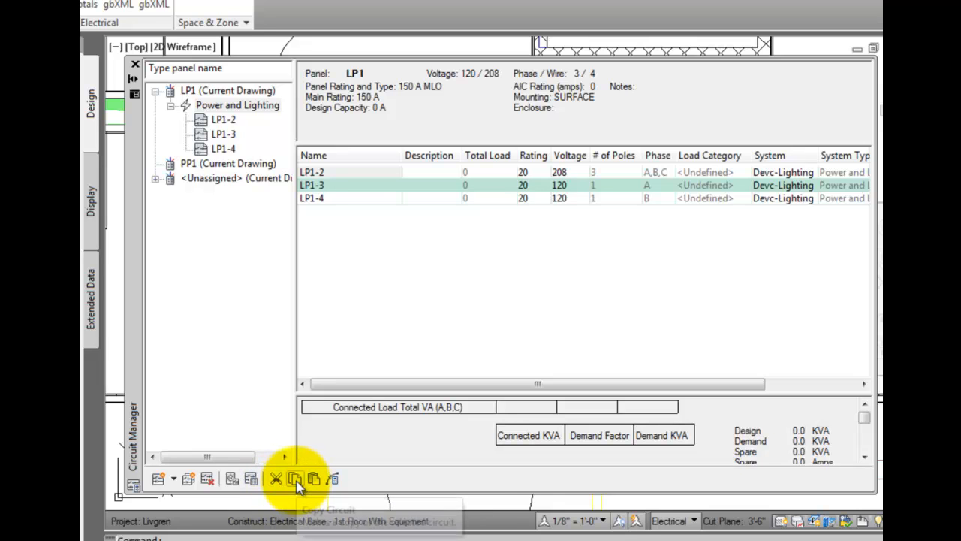
pyautogui.moveTo(294, 478)
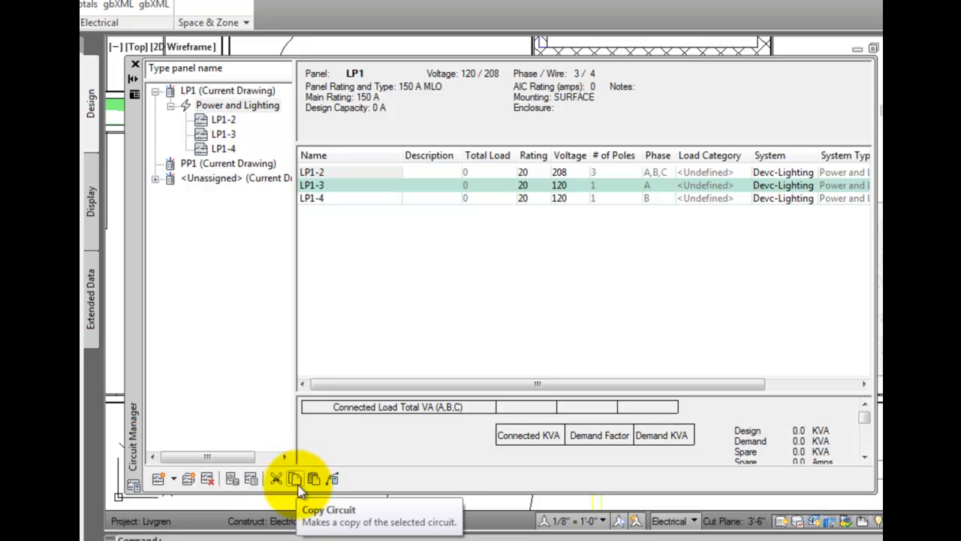
pyautogui.moveTo(314, 479)
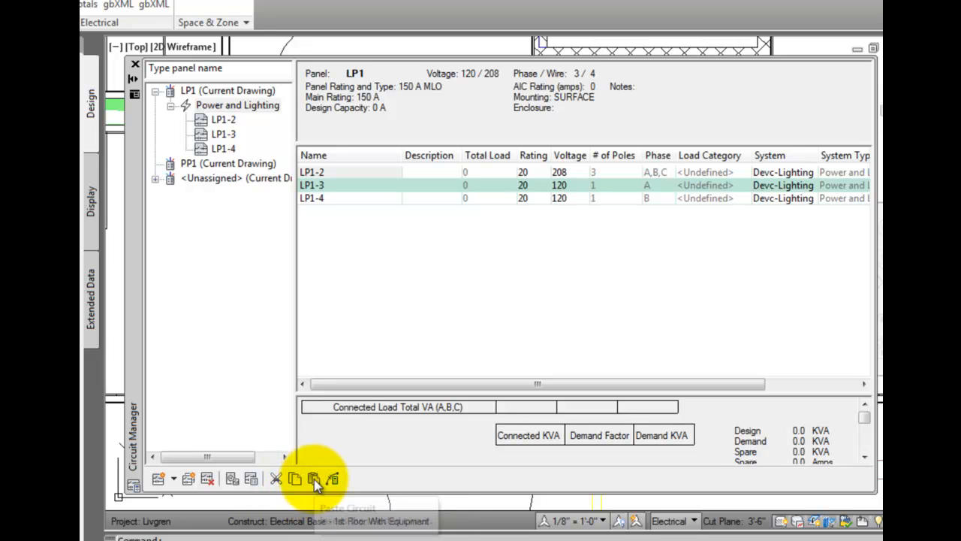
pyautogui.moveTo(312, 477)
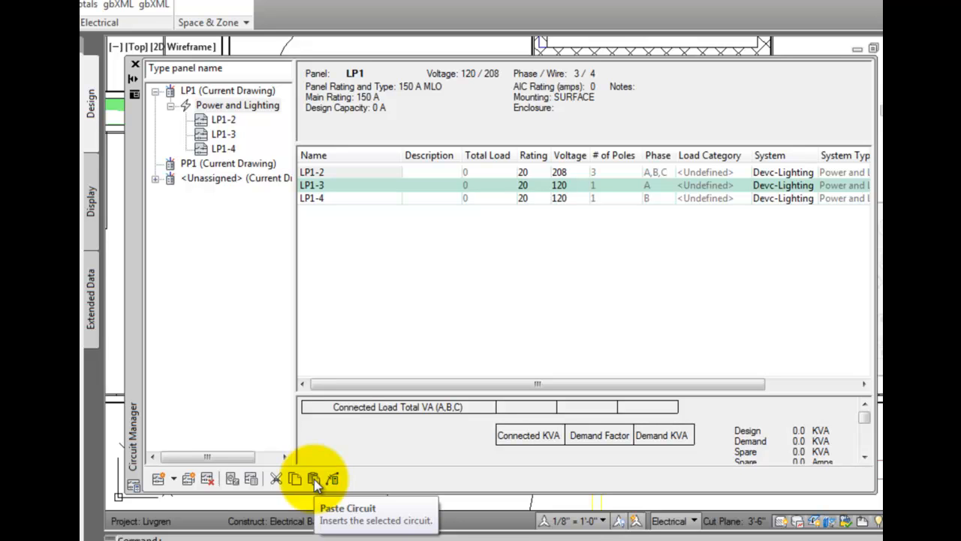
pyautogui.moveTo(346, 483)
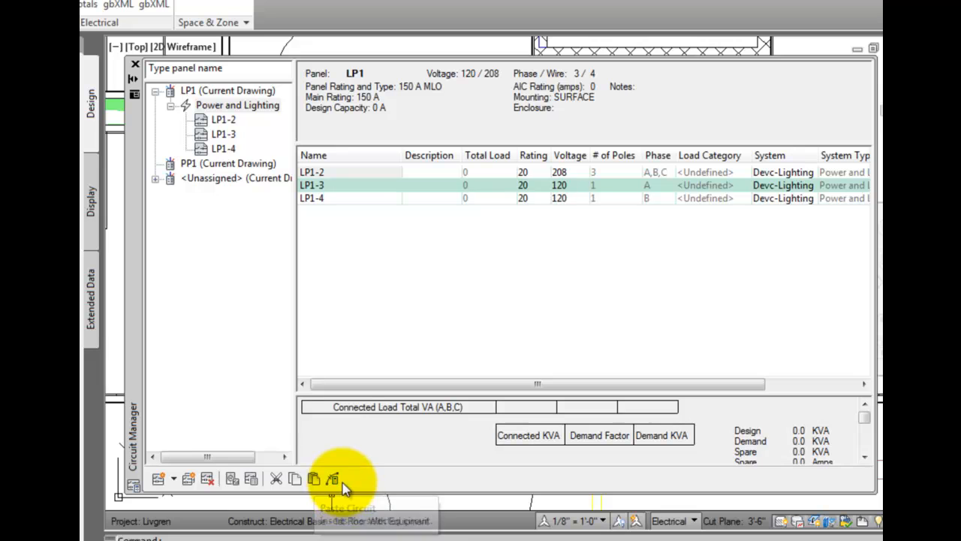
pyautogui.moveTo(334, 479)
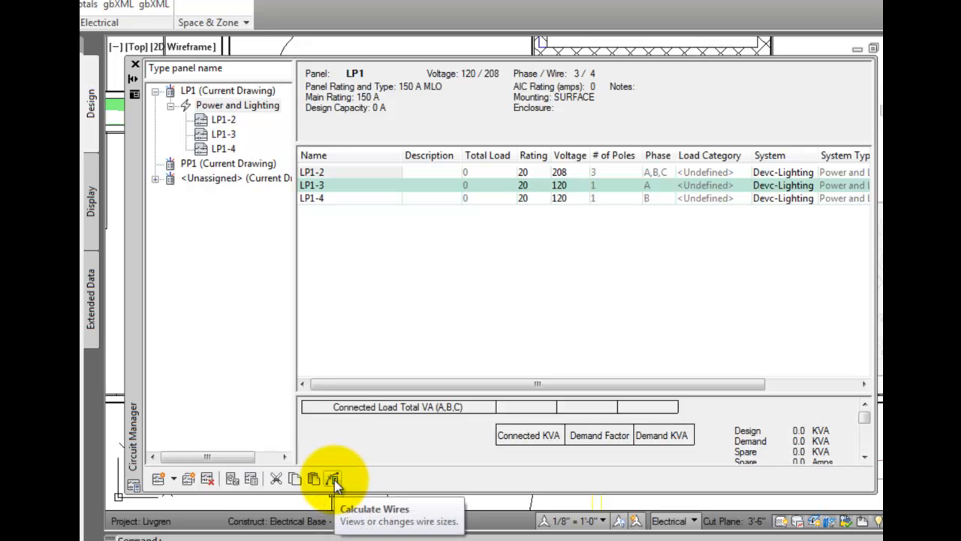